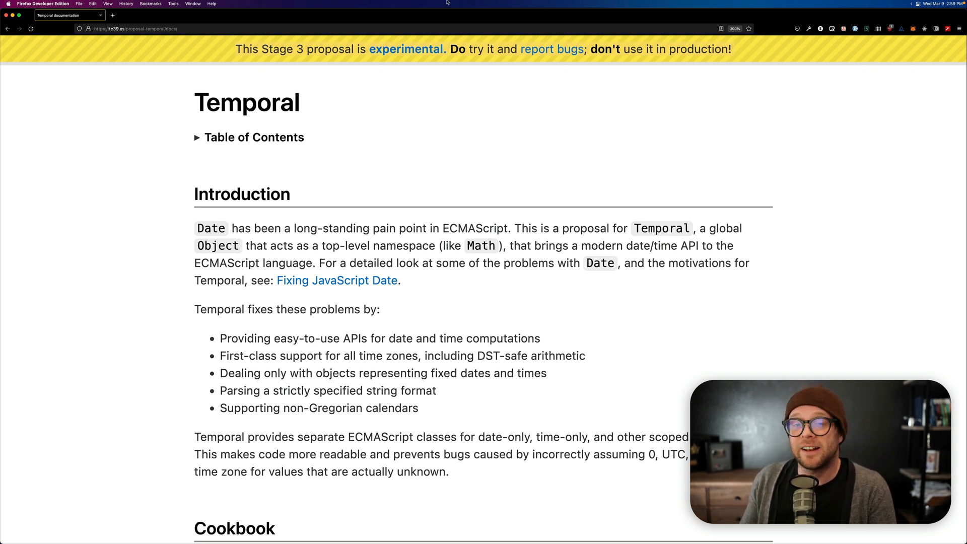
pyautogui.moveTo(363, 203)
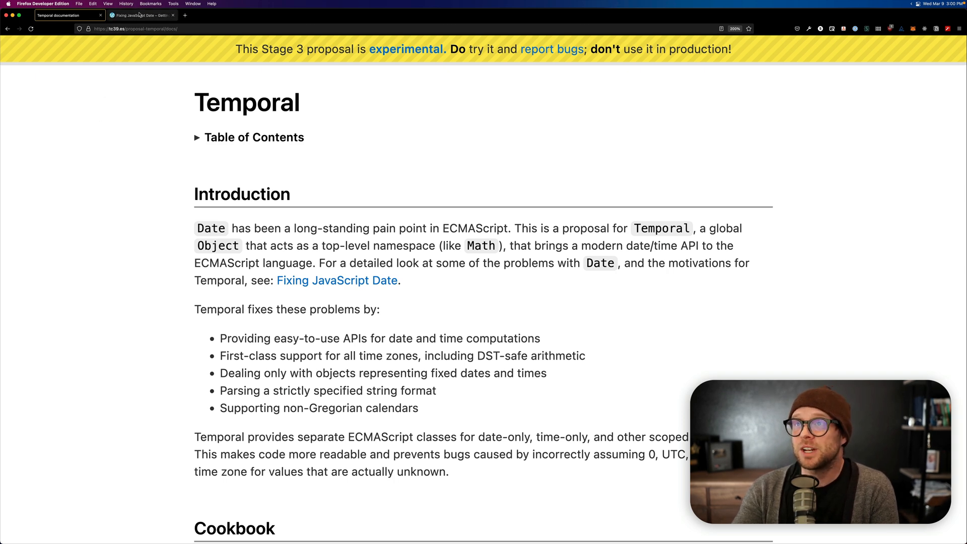
# View the Fixing JavaScript Date article's Problems list, then return to the Temporal docs tab.
pyautogui.click(141, 15)
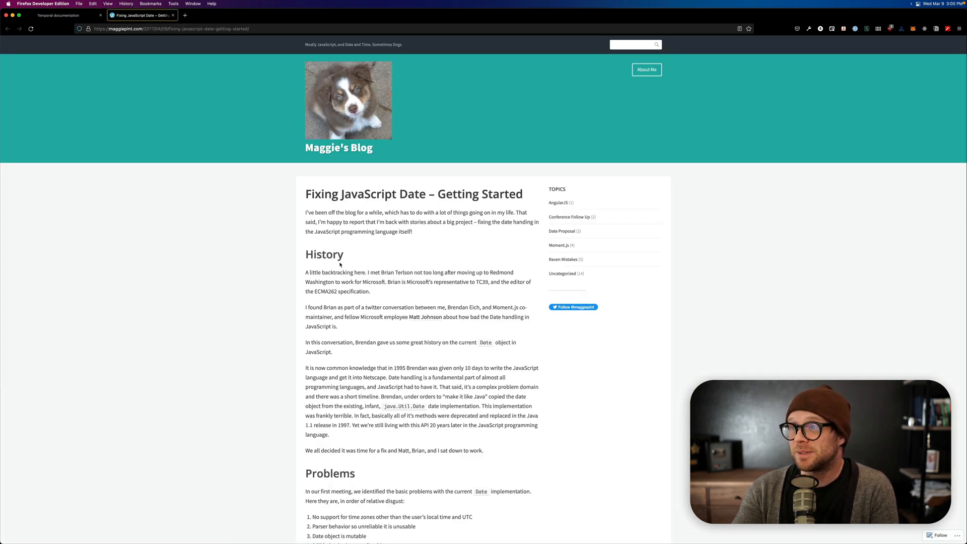
pyautogui.scroll(-3)
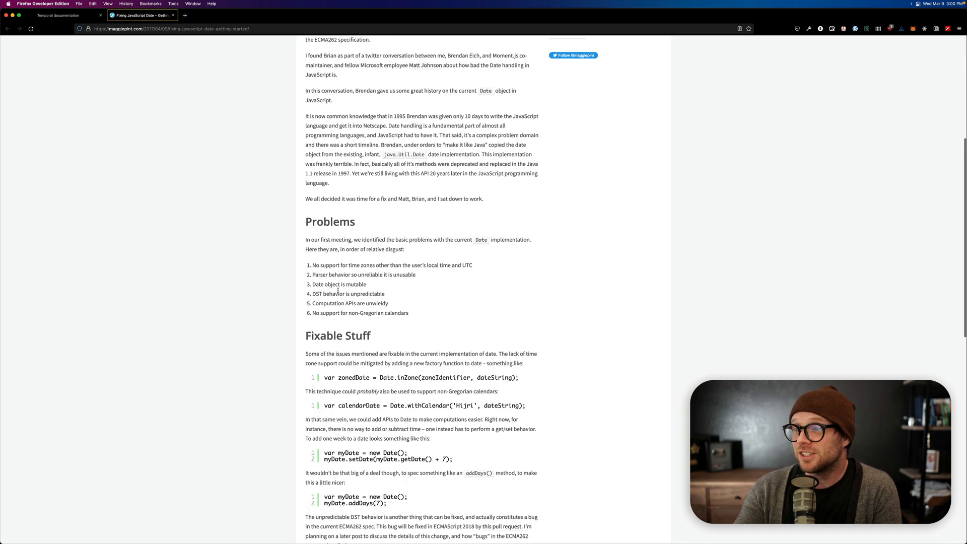
pyautogui.scroll(-3)
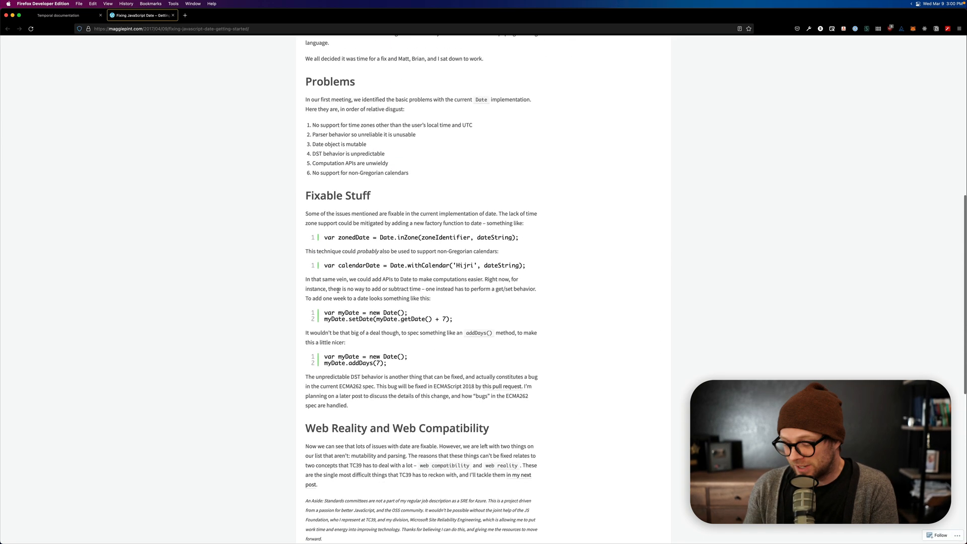
pyautogui.click(65, 15)
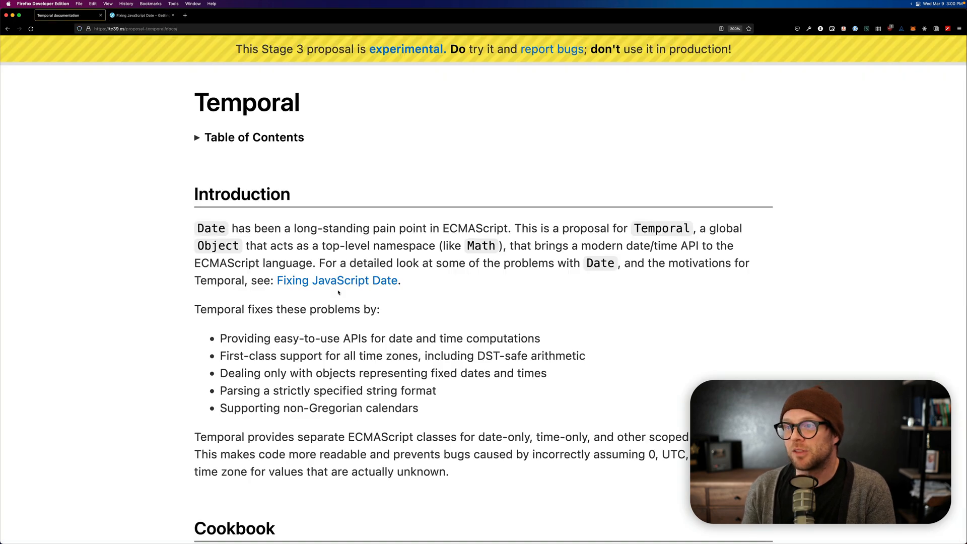
pyautogui.scroll(-3)
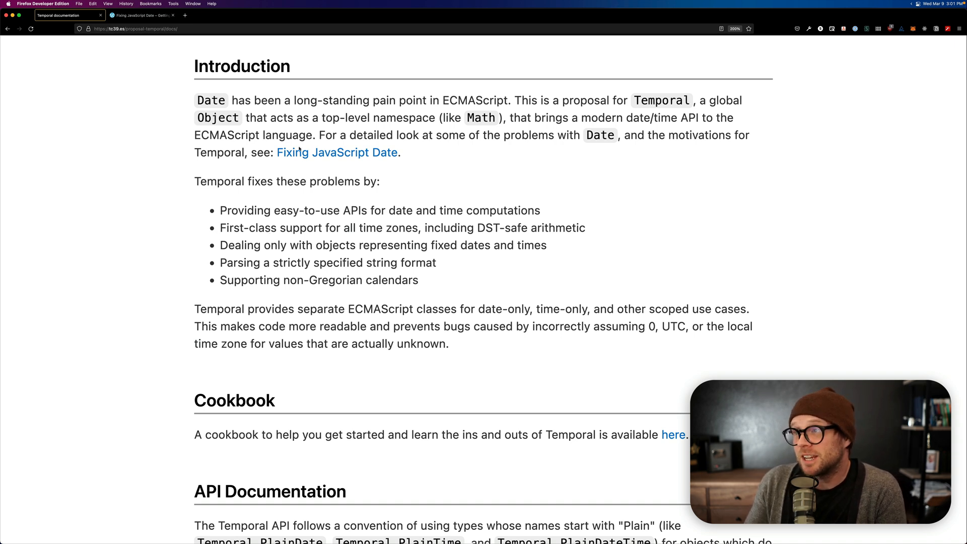
pyautogui.moveTo(294, 196)
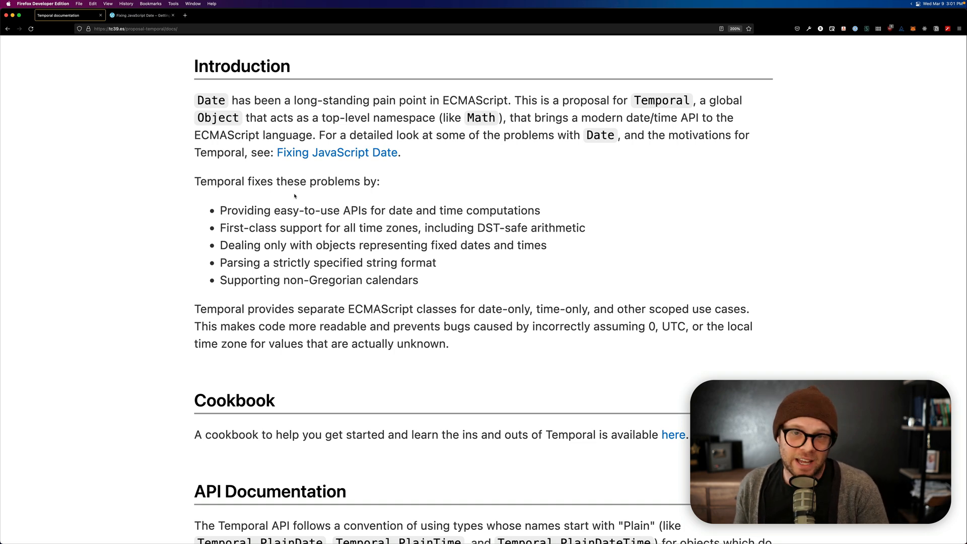
pyautogui.scroll(-3)
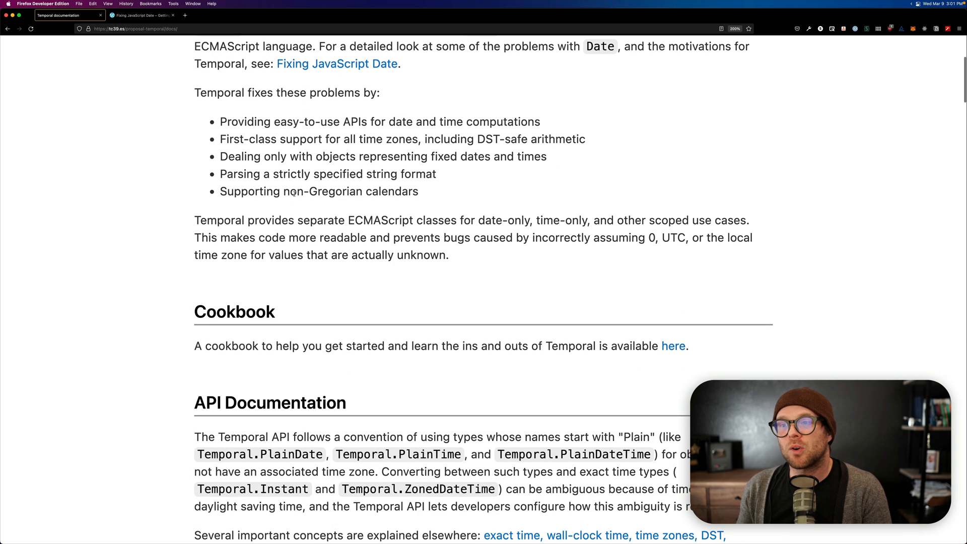
pyautogui.scroll(-3)
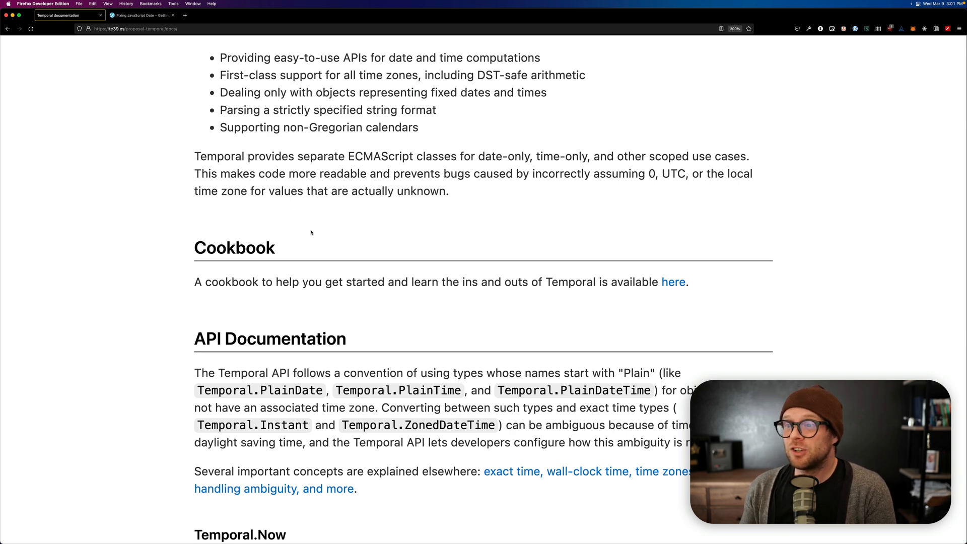
pyautogui.scroll(-3)
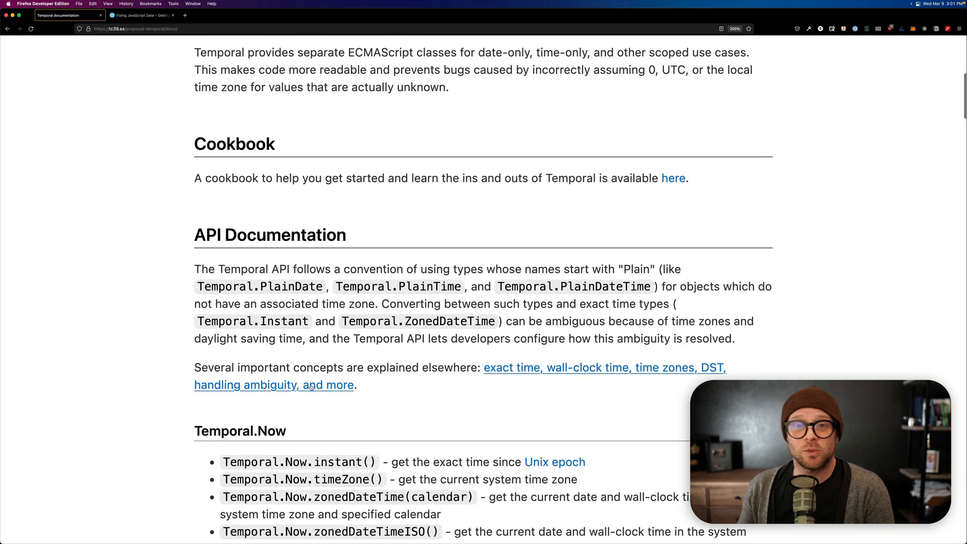
pyautogui.scroll(-3)
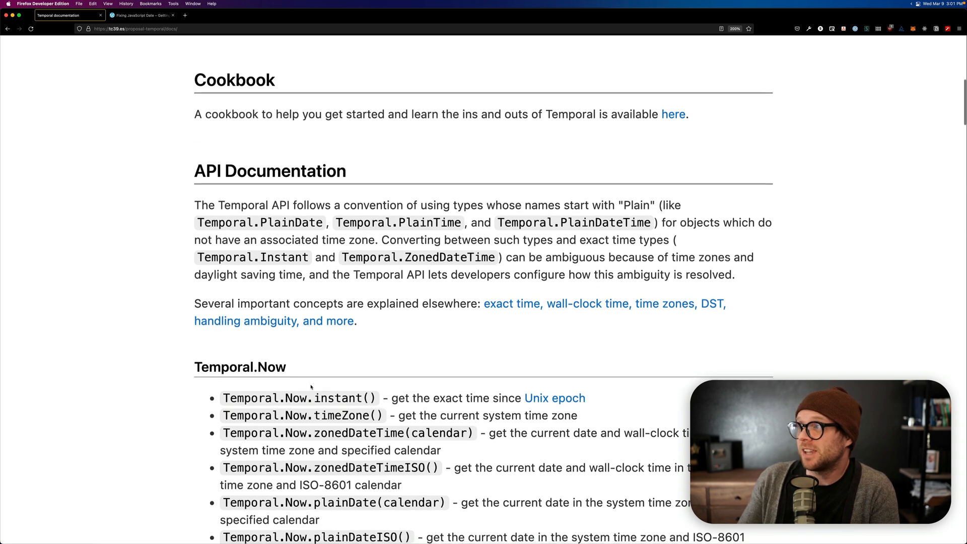
pyautogui.scroll(-3)
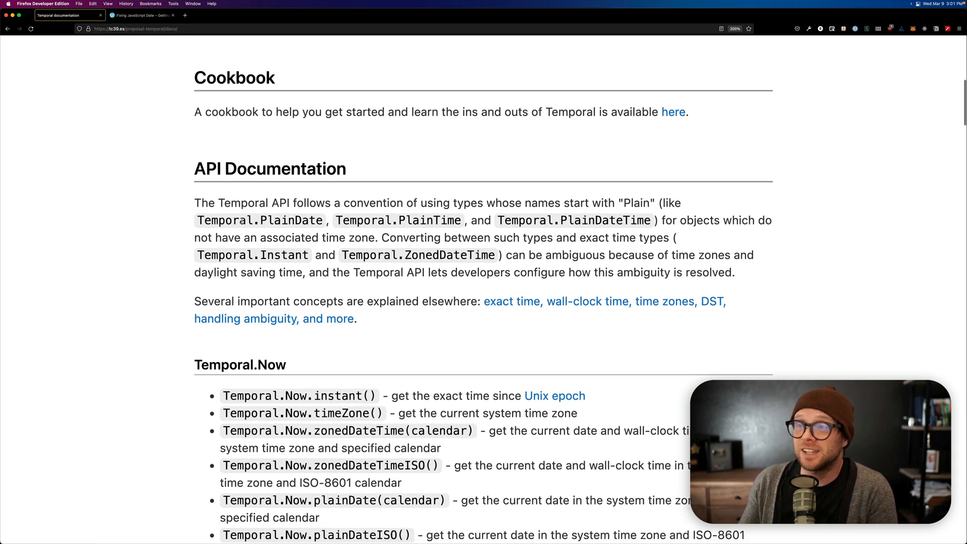
pyautogui.doubleClick(284, 219)
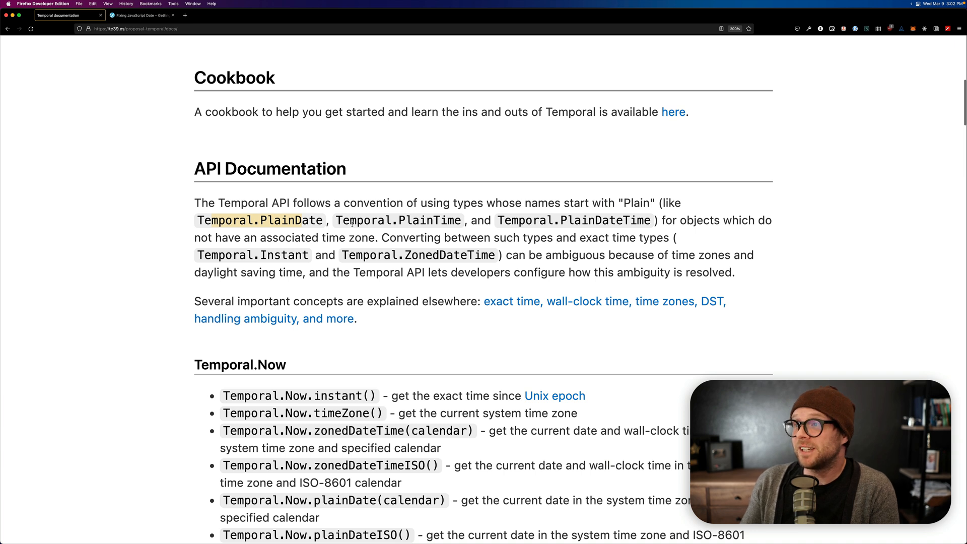
pyautogui.moveTo(194, 203); pyautogui.dragTo(735, 272)
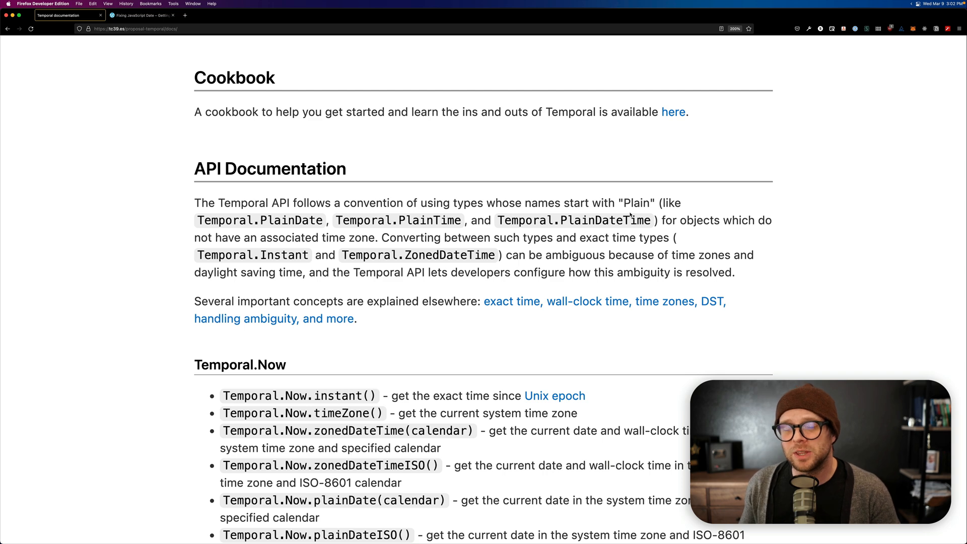
pyautogui.moveTo(627, 369)
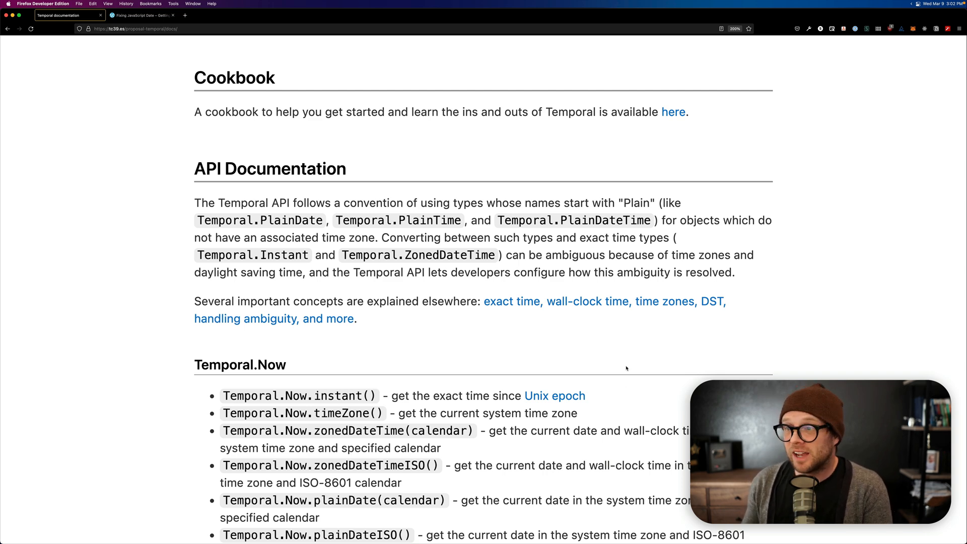
pyautogui.scroll(-3)
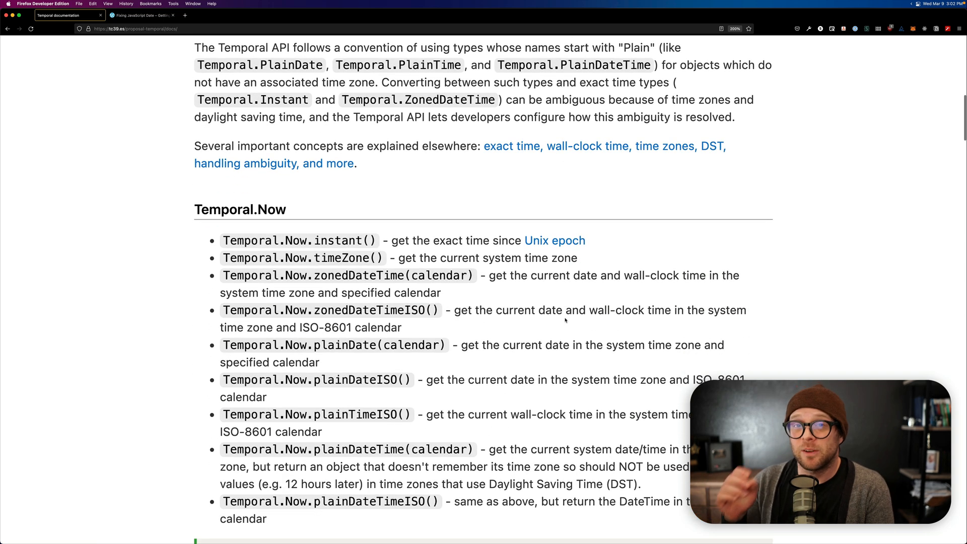
pyautogui.scroll(-3)
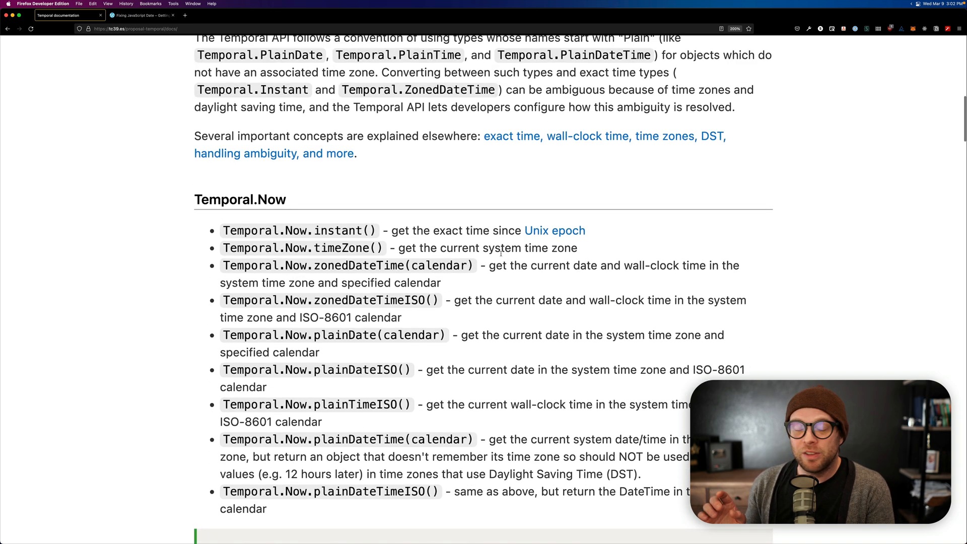
pyautogui.scroll(-3)
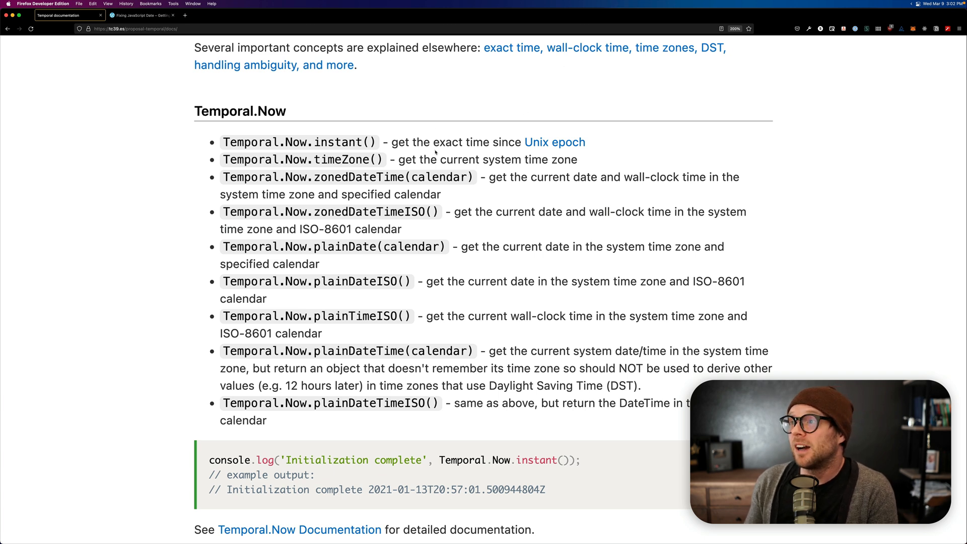
pyautogui.moveTo(530, 147)
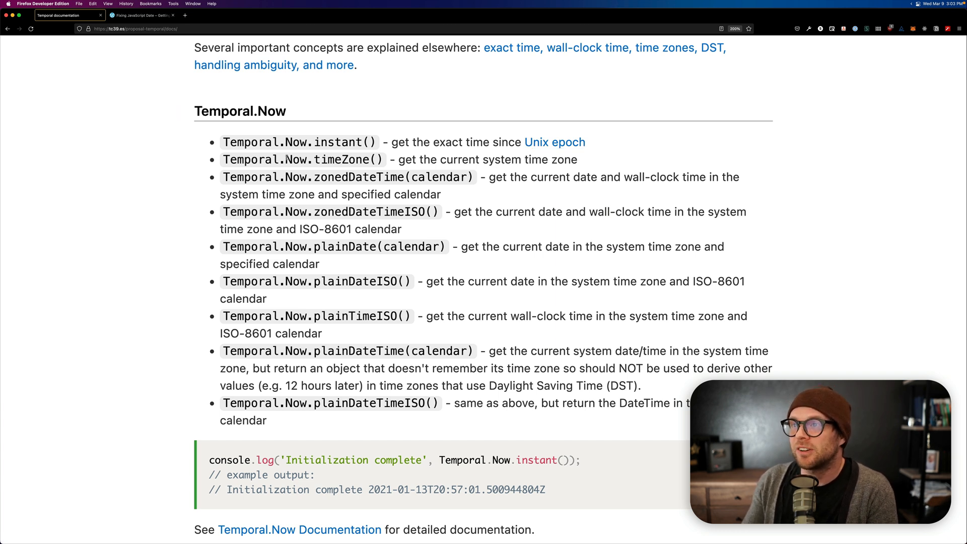
pyautogui.doubleClick(339, 159)
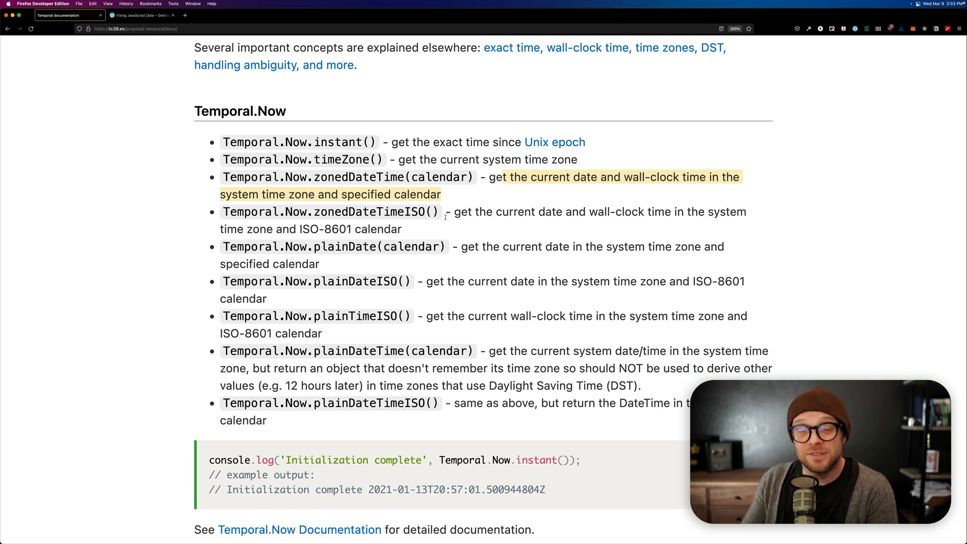
pyautogui.scroll(-3)
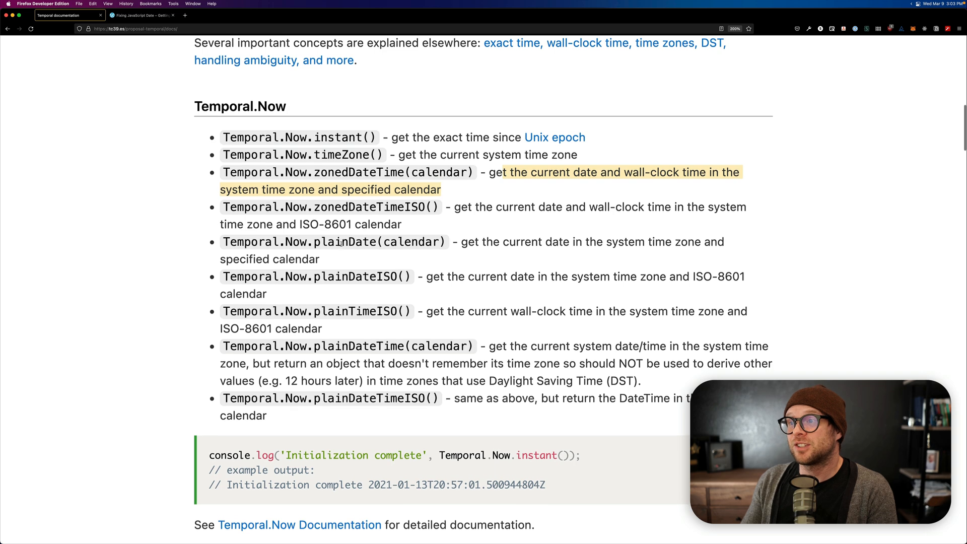
pyautogui.scroll(-3)
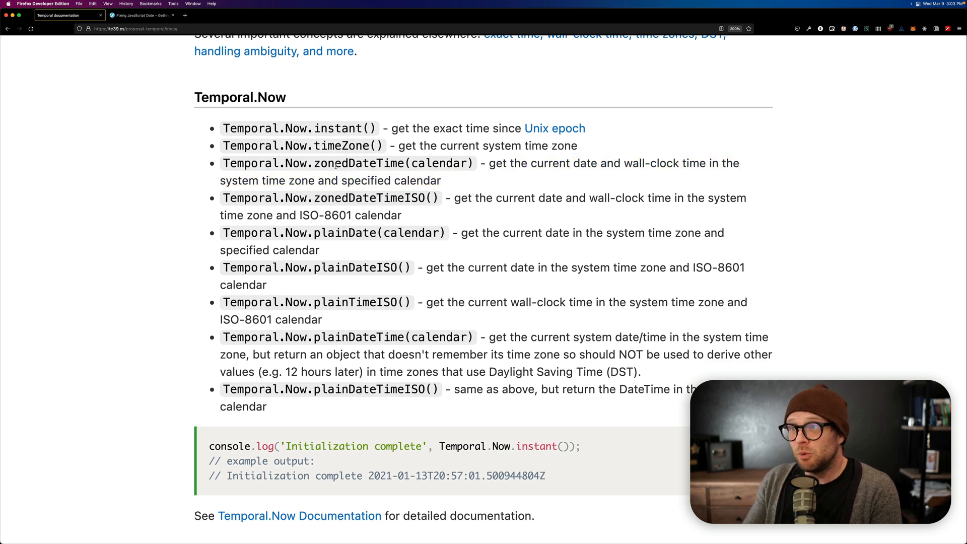
pyautogui.doubleClick(352, 163)
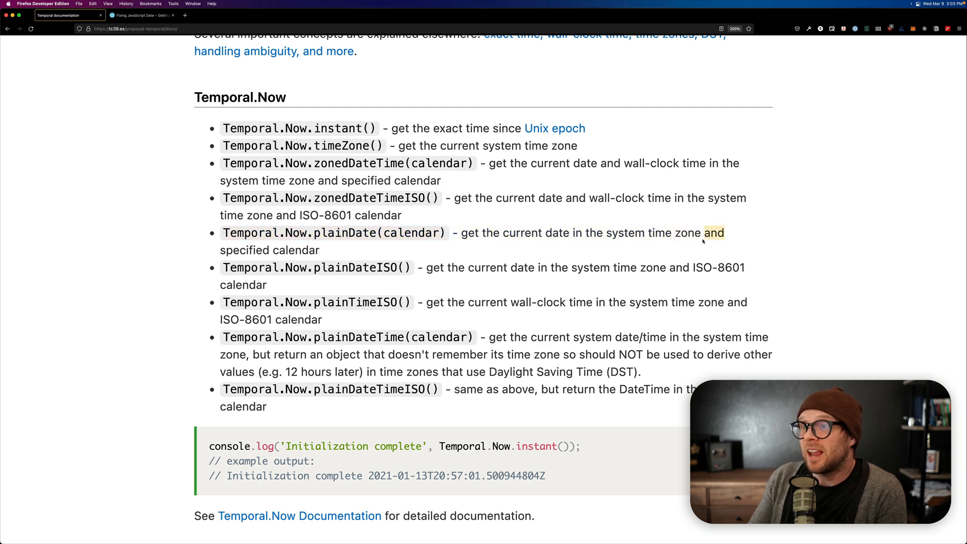
# Scroll to Temporal.Instant and highlight the phrase 'represents a fixed point in time'.
pyautogui.scroll(-3)
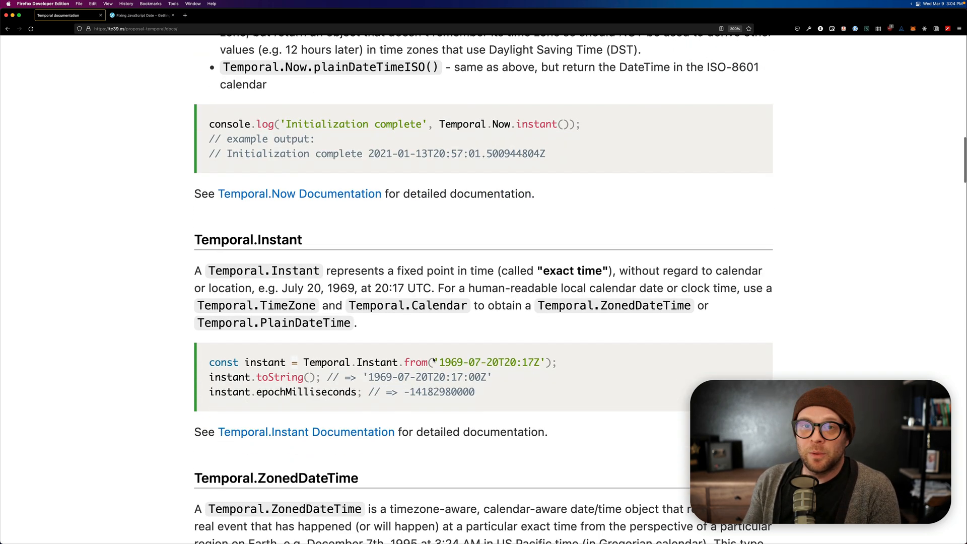
pyautogui.scroll(-3)
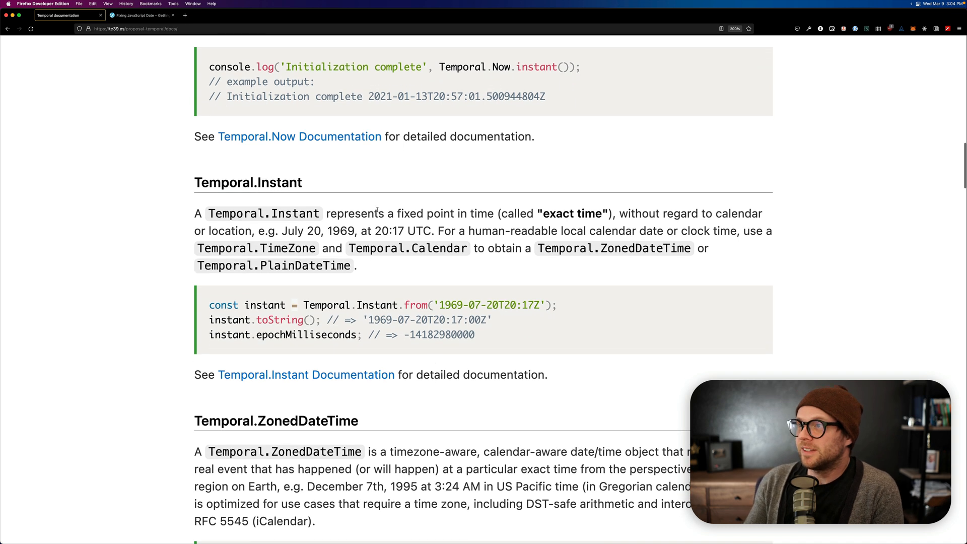
pyautogui.moveTo(326, 213); pyautogui.dragTo(493, 214)
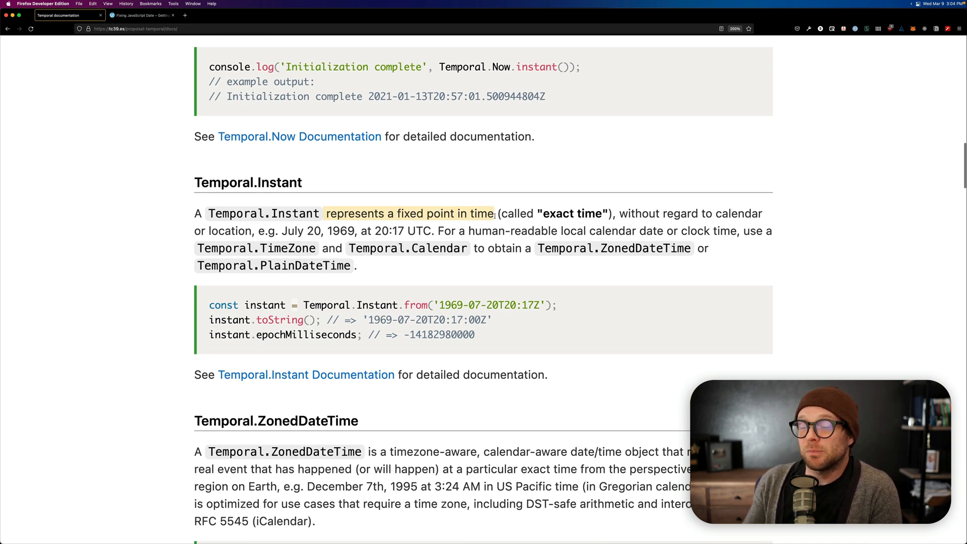
pyautogui.moveTo(621, 214)
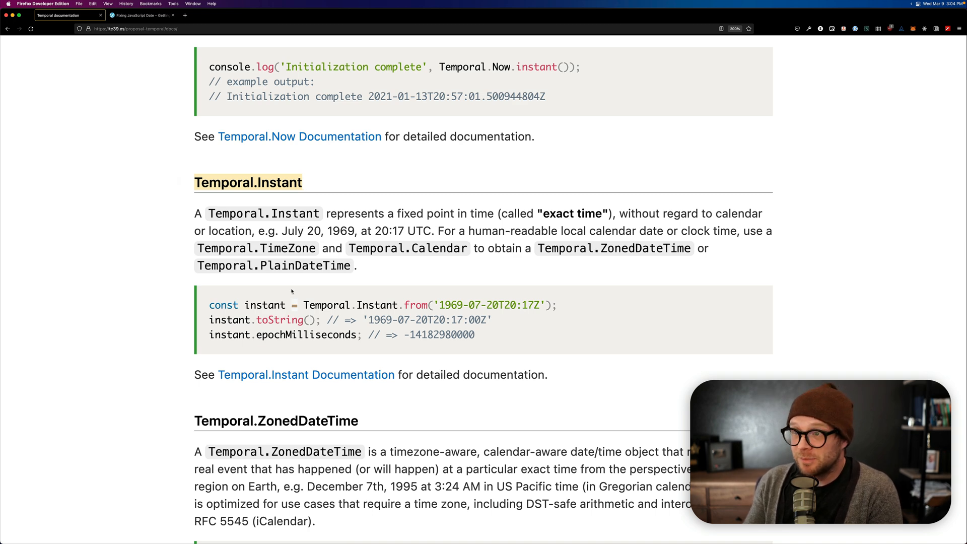
# Scroll through ZonedDateTime and PlainDateTime down to the Temporal.TimeZone section.
pyautogui.scroll(-3)
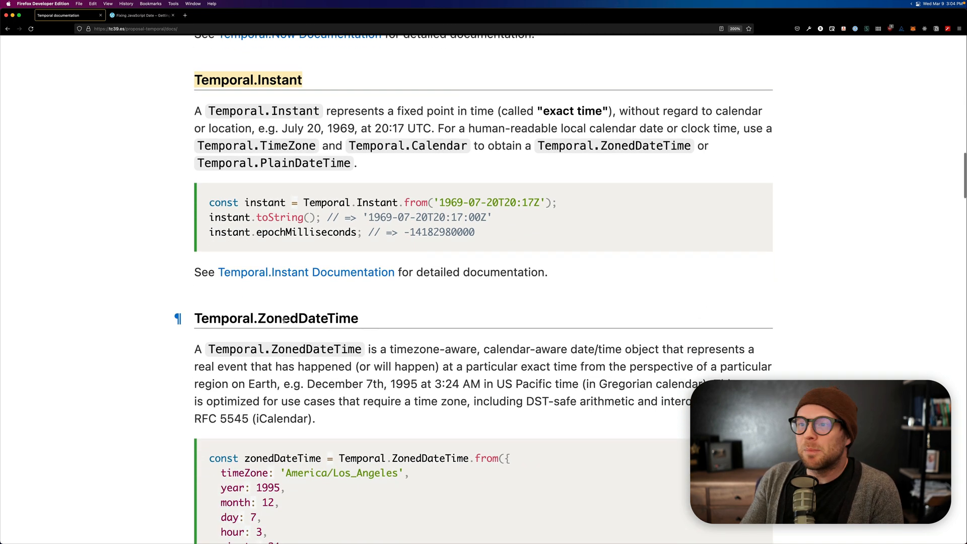
pyautogui.scroll(-3)
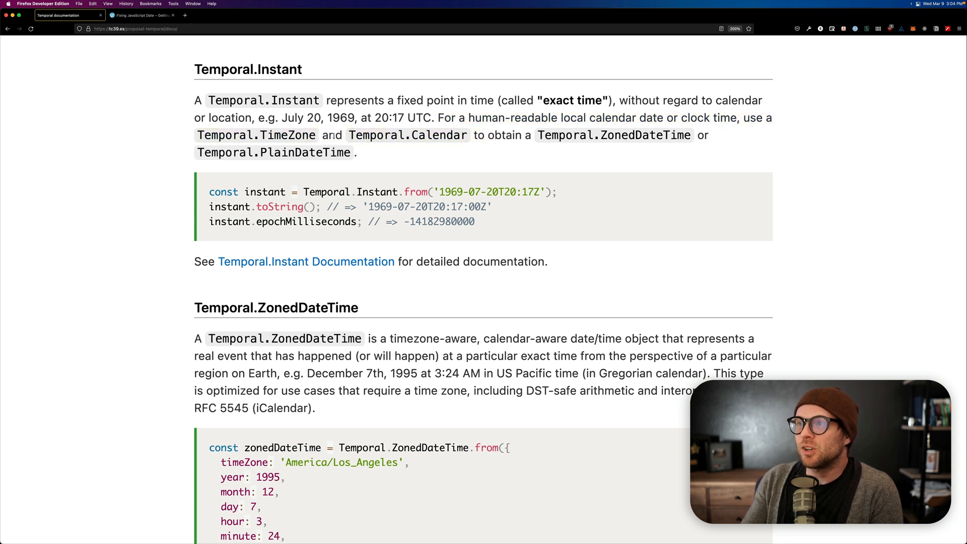
pyautogui.scroll(-3)
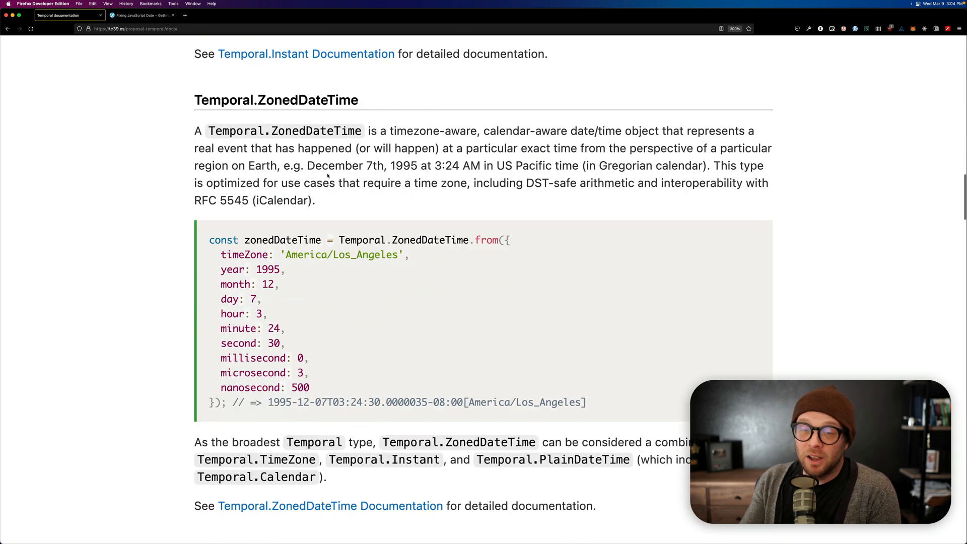
pyautogui.scroll(-3)
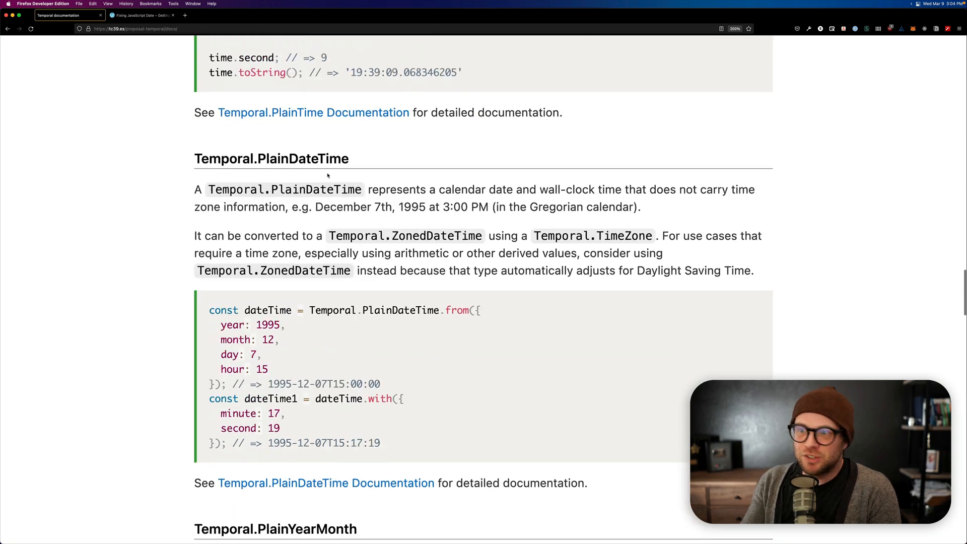
pyautogui.scroll(-3)
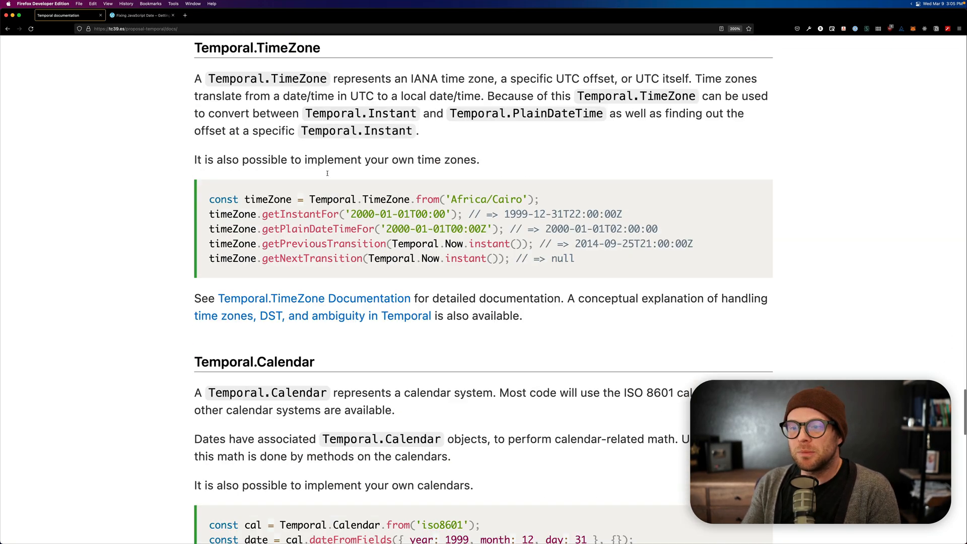
# Scroll past Temporal.Calendar until the Object relationship diagram is fully visible.
pyautogui.scroll(-3)
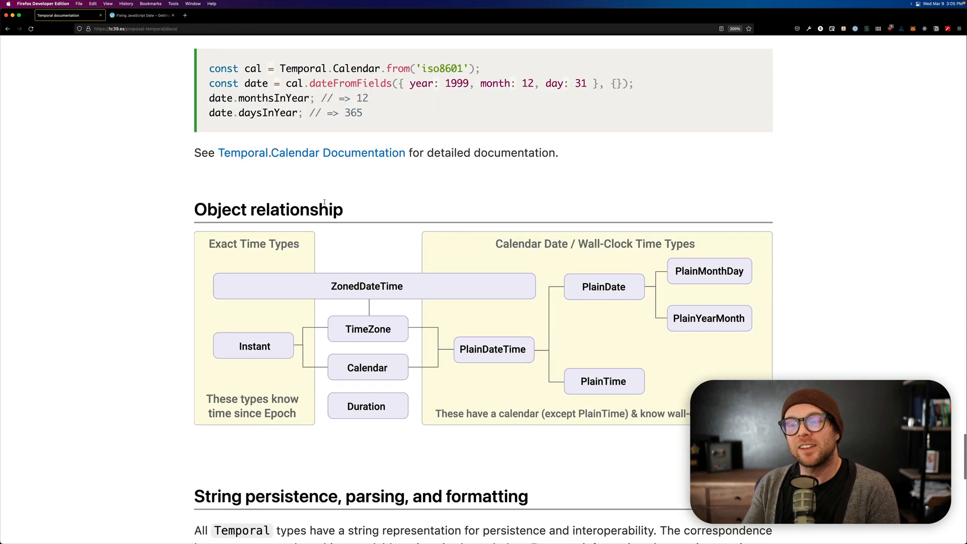
pyautogui.scroll(-3)
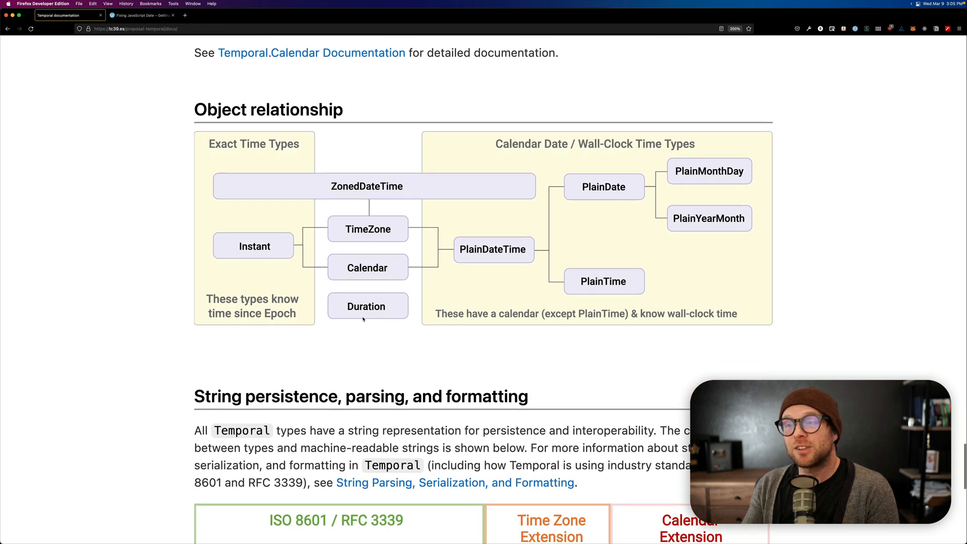
pyautogui.scroll(-3)
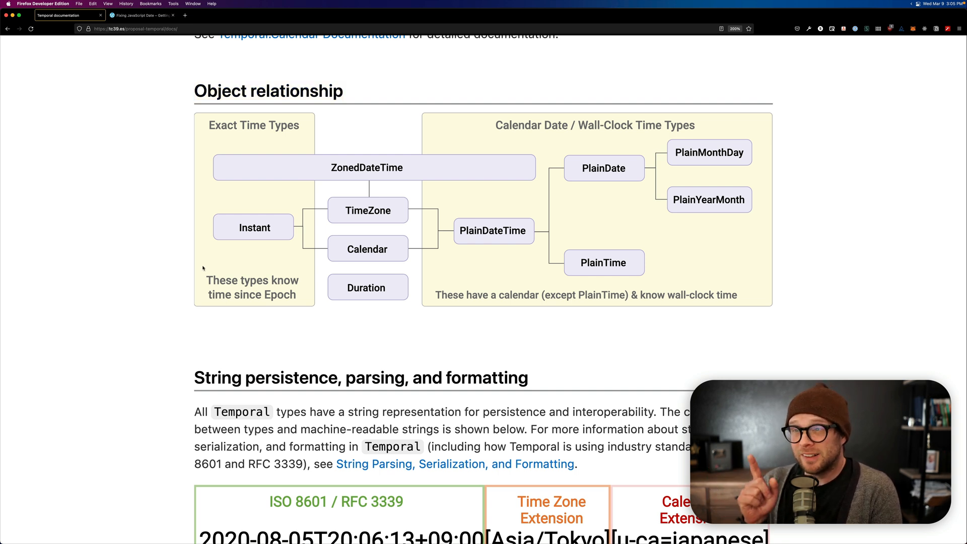
pyautogui.moveTo(241, 201)
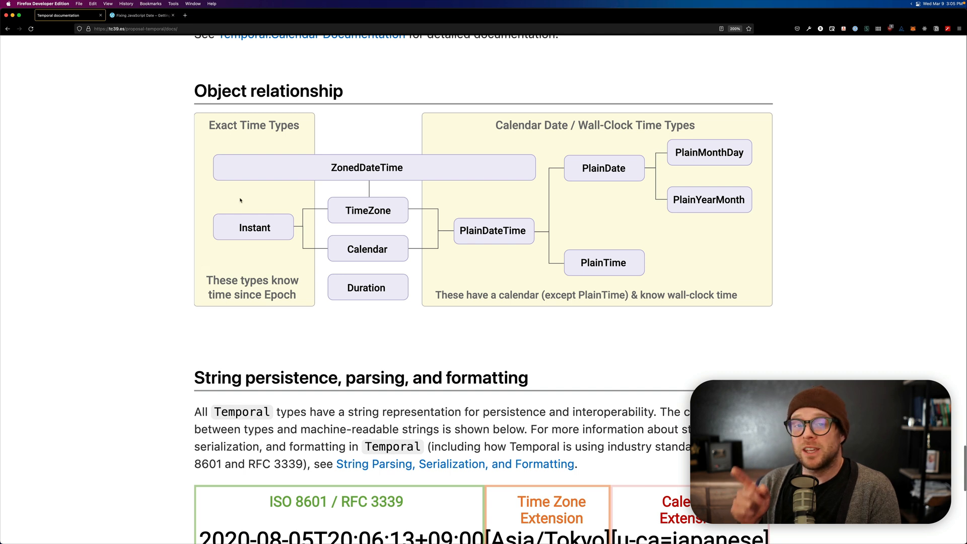
pyautogui.moveTo(238, 136)
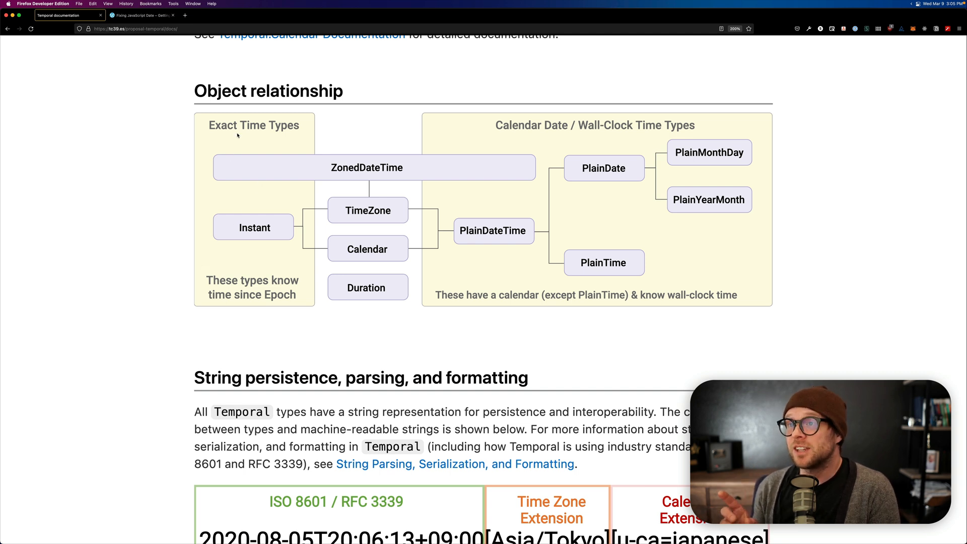
pyautogui.moveTo(206, 260)
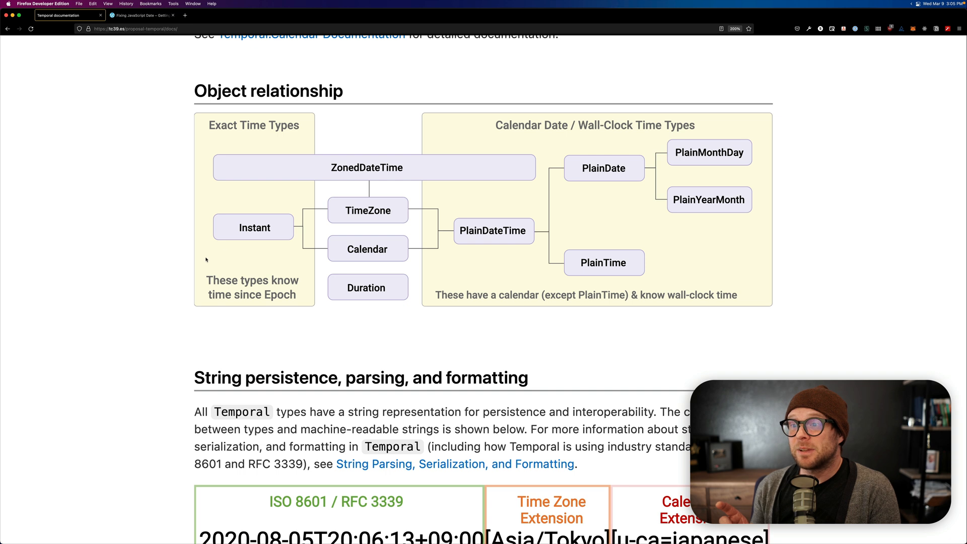
pyautogui.moveTo(207, 219)
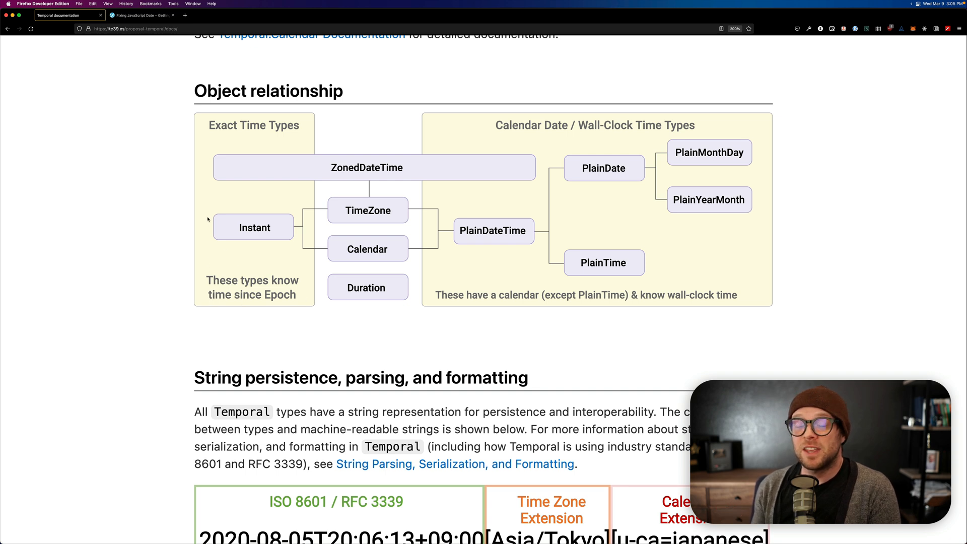
pyautogui.moveTo(234, 247)
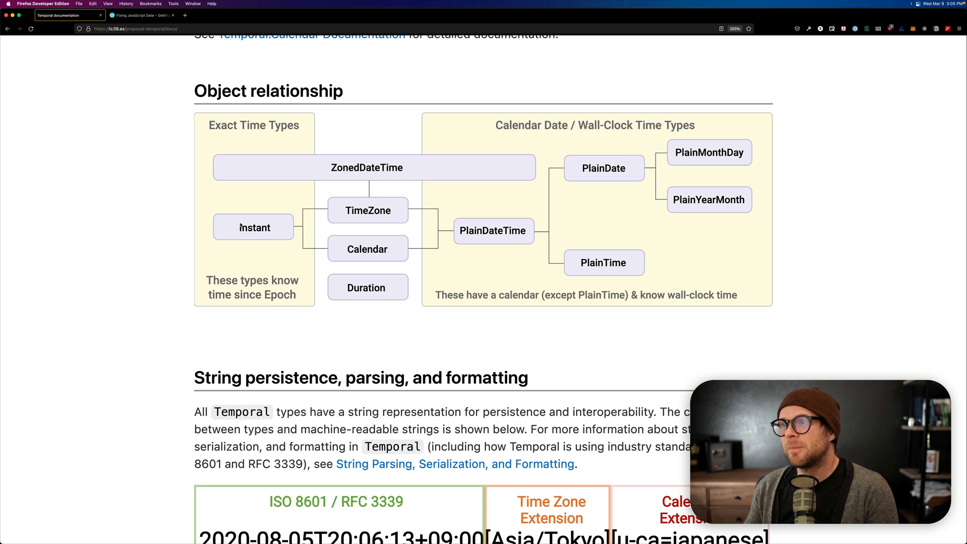
pyautogui.moveTo(503, 143)
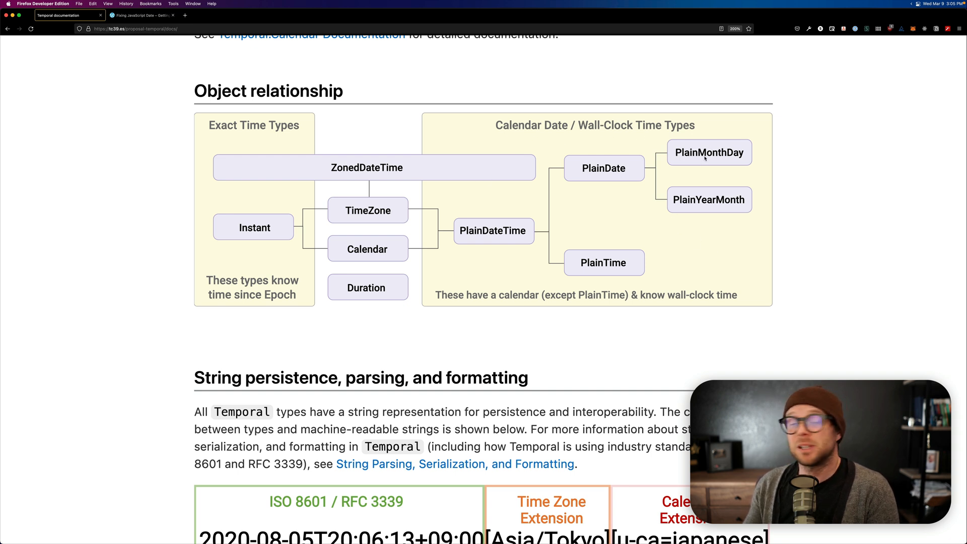
pyautogui.moveTo(594, 252)
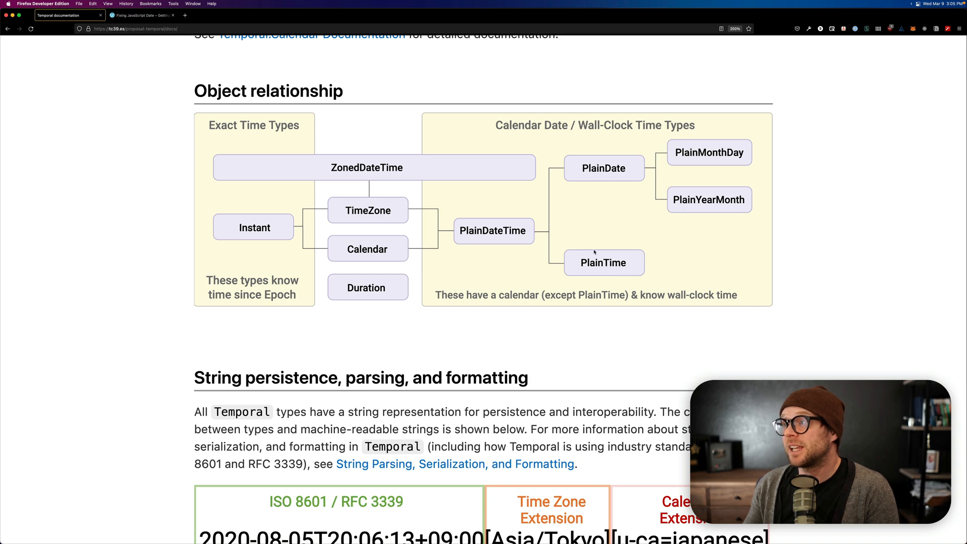
pyautogui.moveTo(637, 259)
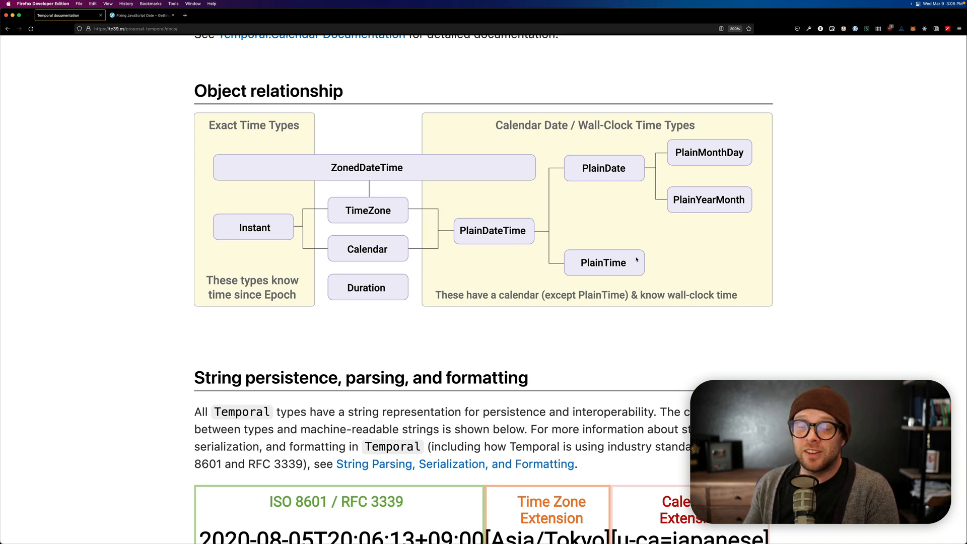
# Scroll to the String persistence section's annotated ISO 8601 string diagram.
pyautogui.scroll(-3)
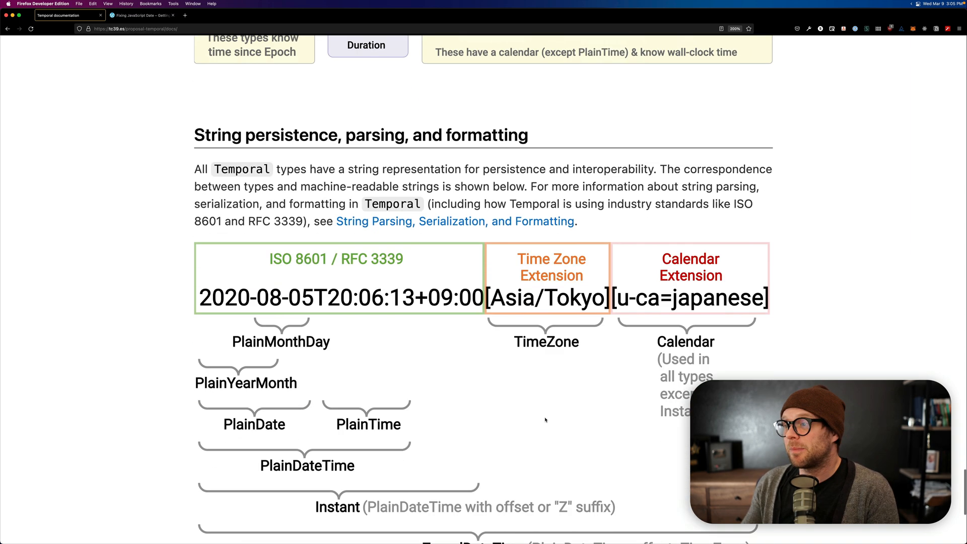
pyautogui.scroll(-3)
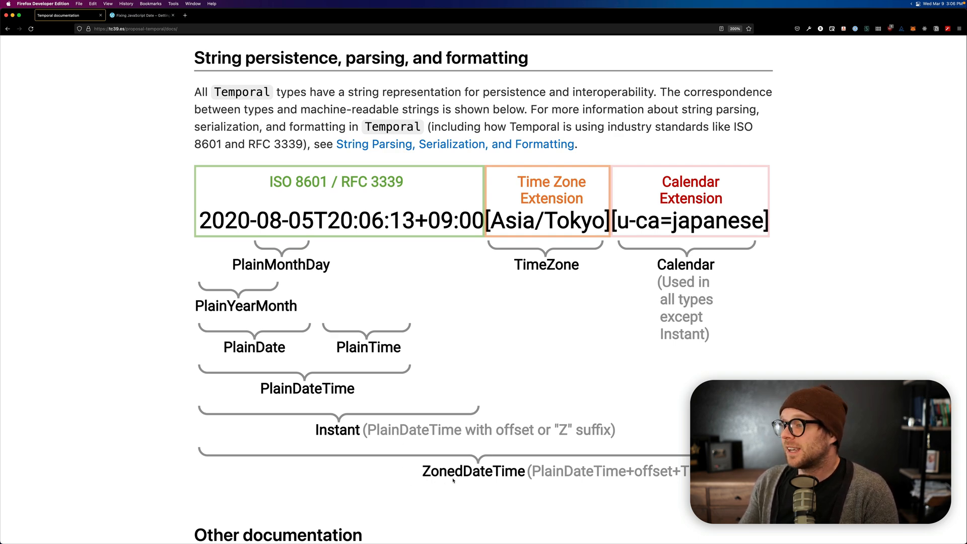
pyautogui.moveTo(614, 353)
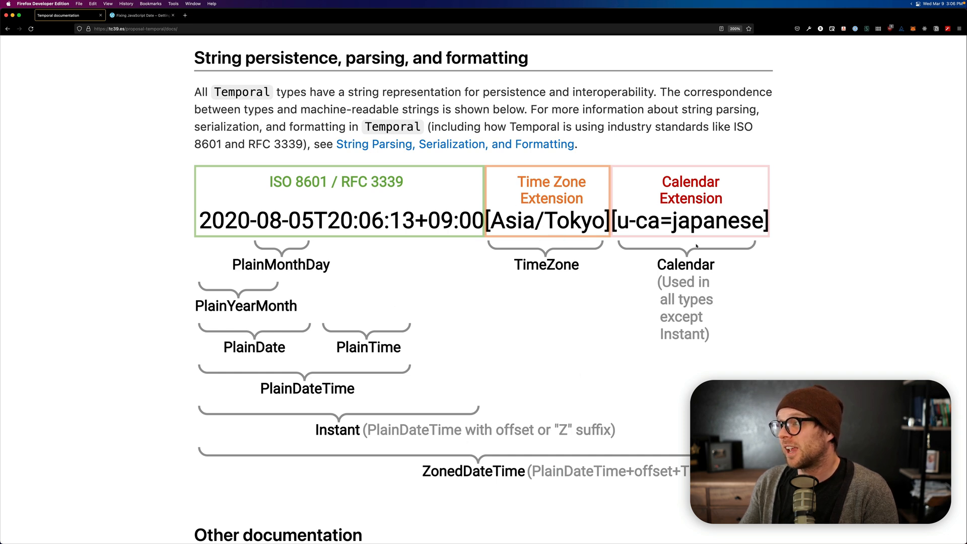
# Scroll through Other documentation and Duration Balancing, then bring the Fixing JavaScript Date article forward.
pyautogui.scroll(-3)
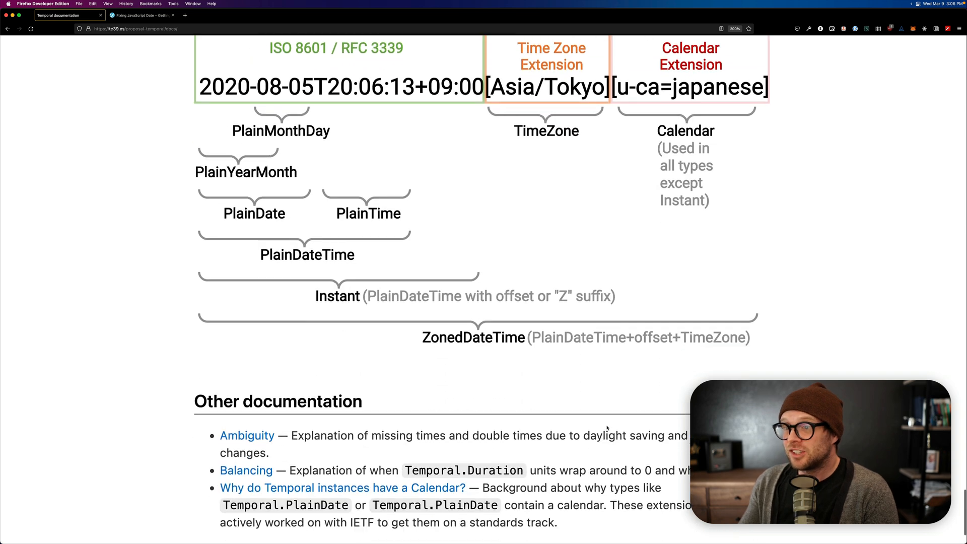
pyautogui.scroll(-3)
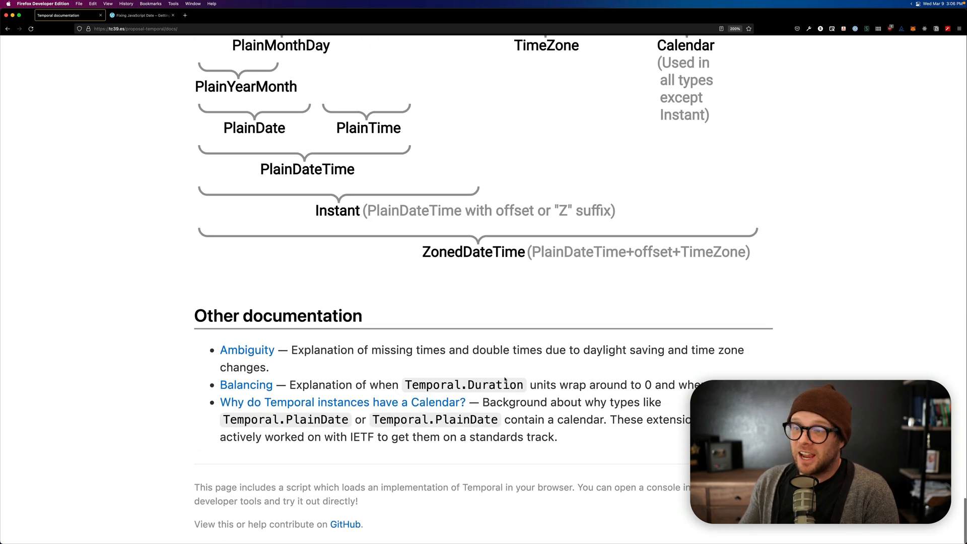
pyautogui.moveTo(441, 306)
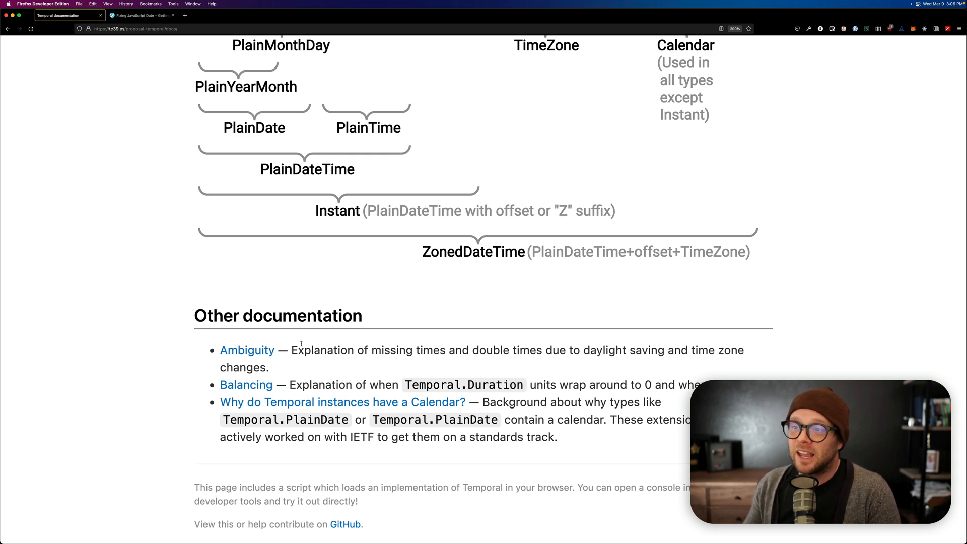
pyautogui.scroll(-3)
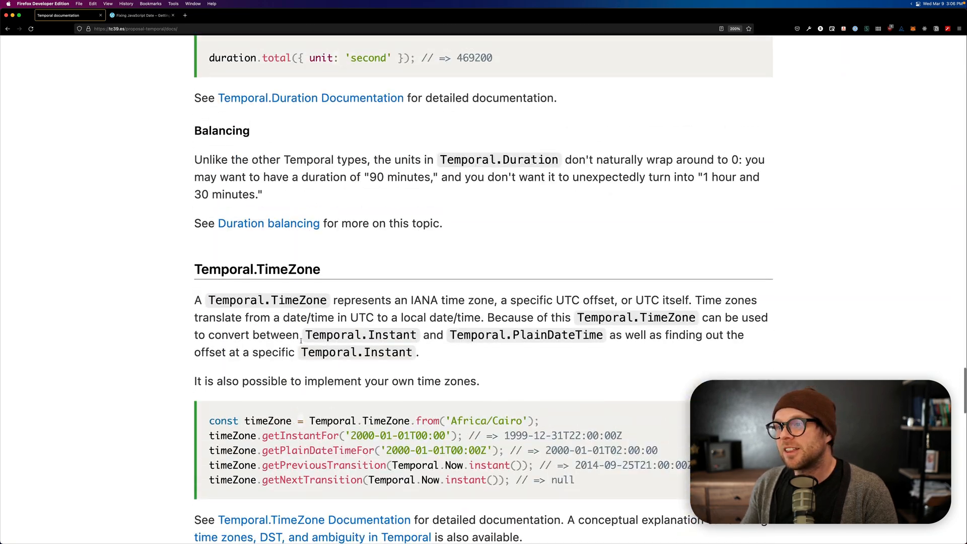
pyautogui.click(141, 14)
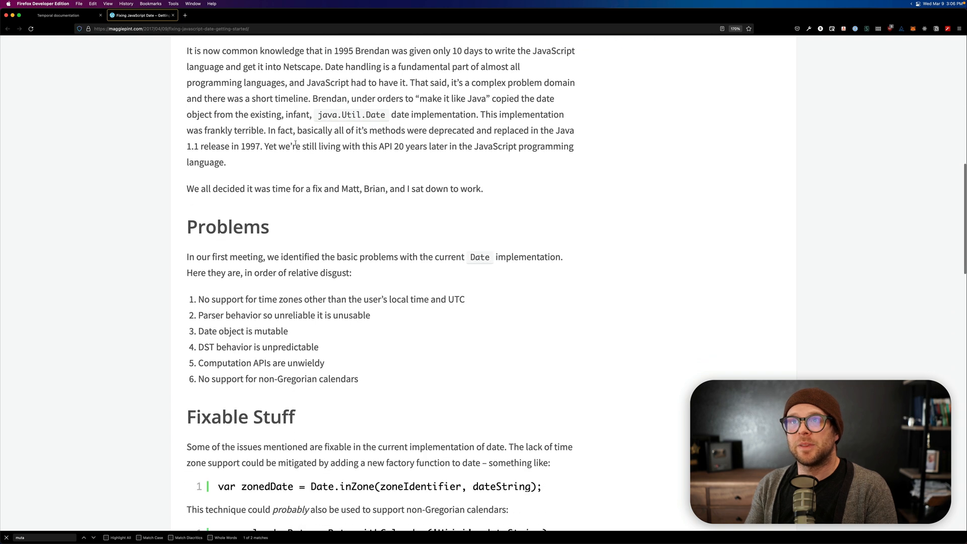
# Read the article's Problems list, return to the Temporal docs and dismiss the find bar.
pyautogui.scroll(-3)
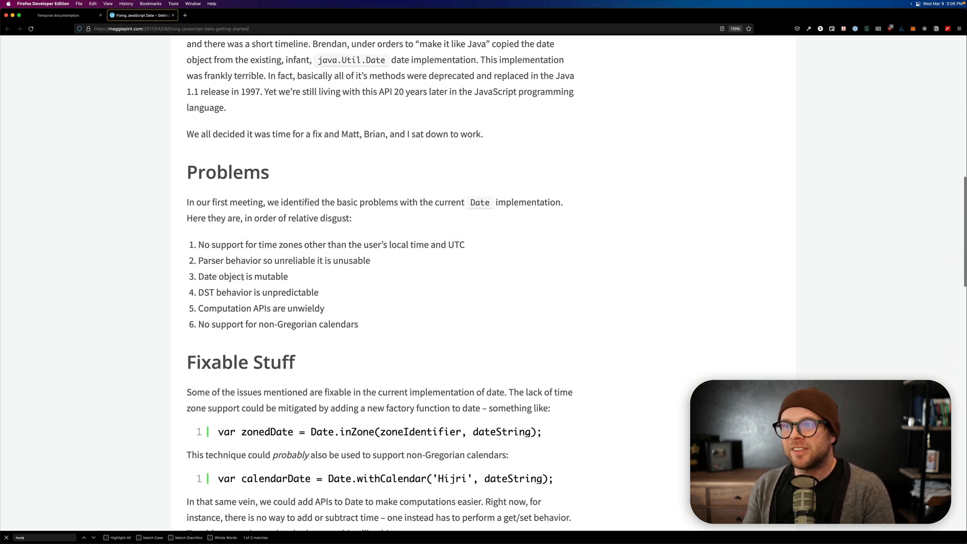
pyautogui.doubleClick(240, 276)
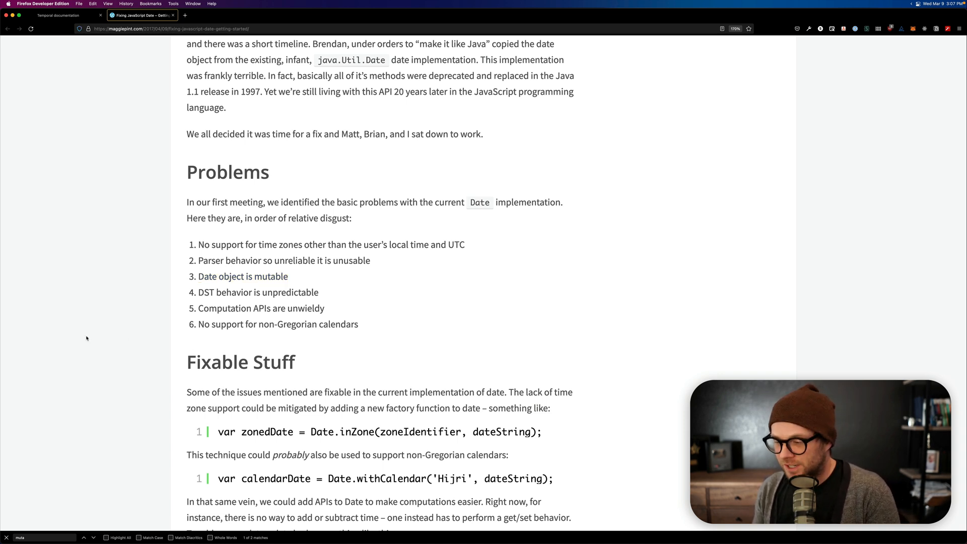
pyautogui.click(65, 18)
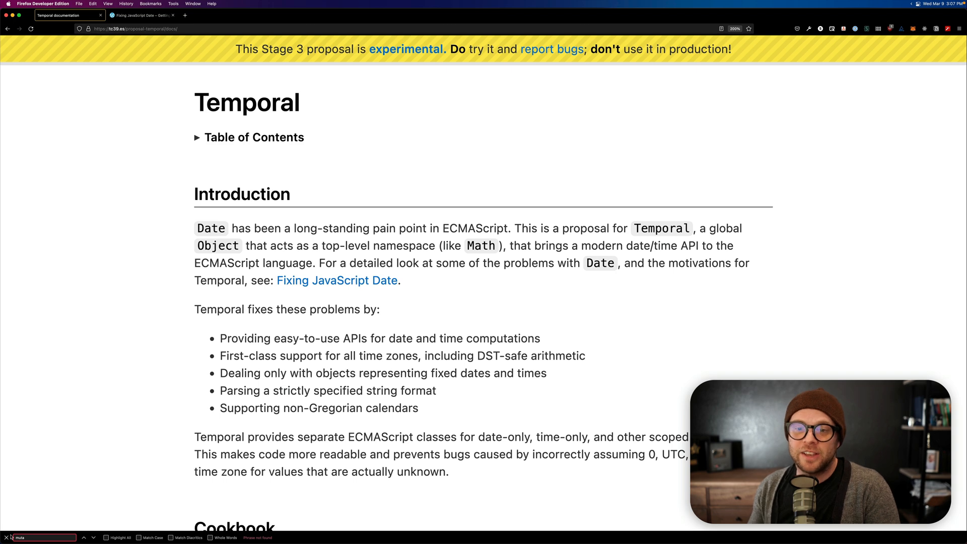
pyautogui.press('Escape')
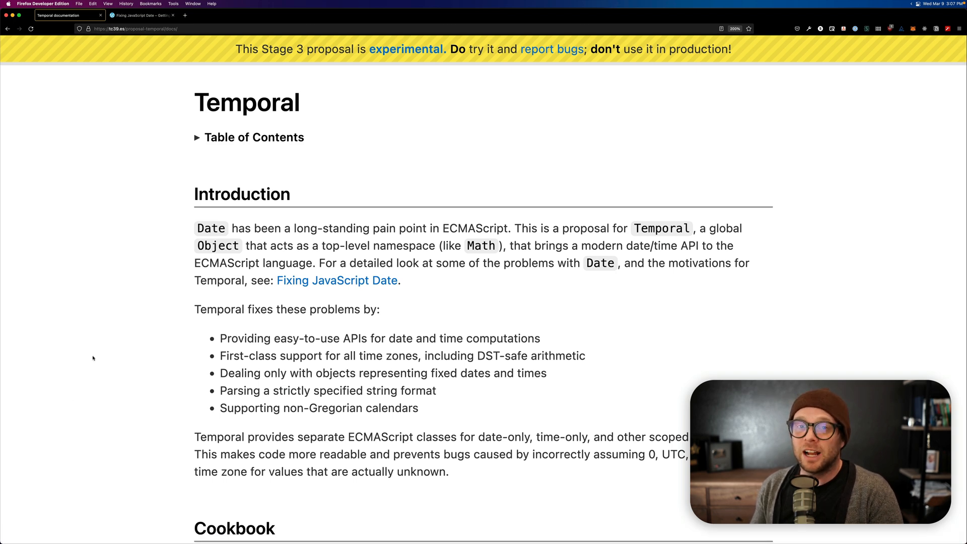